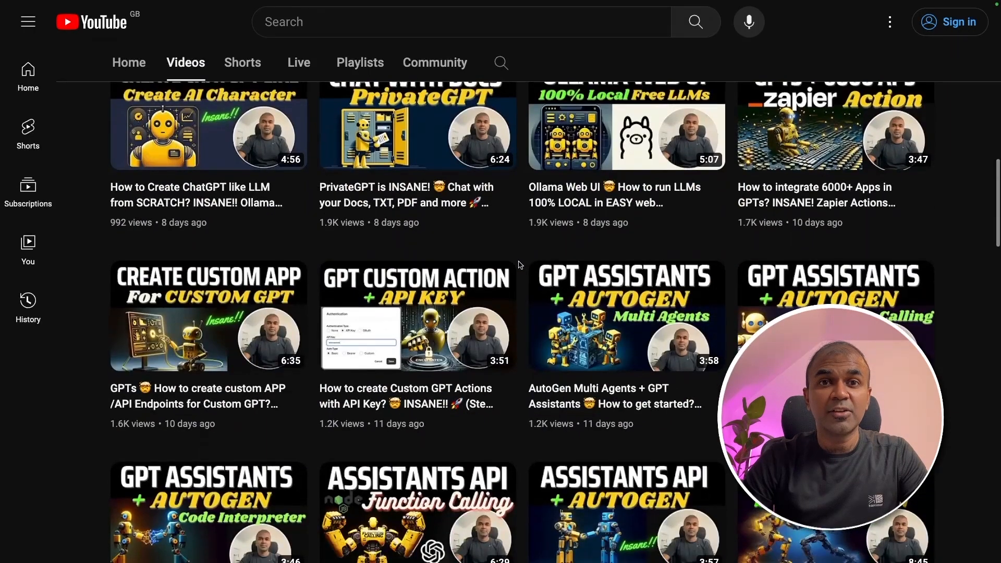
Step: Write the numpy import and a cosine_similarity(a, b) function returning np.dot(a, b) over the product of norms
scroll(down, 3)
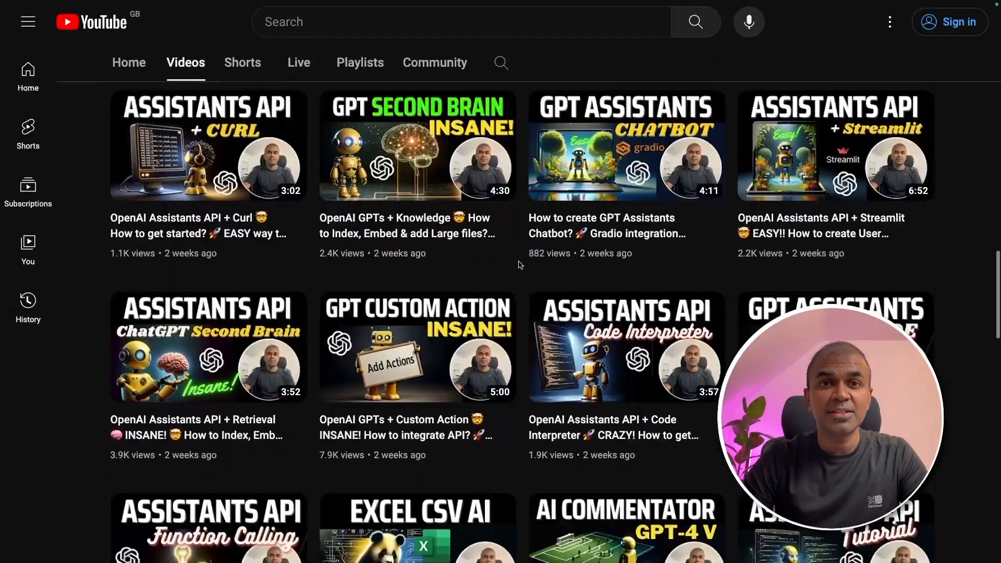
scroll(down, 3)
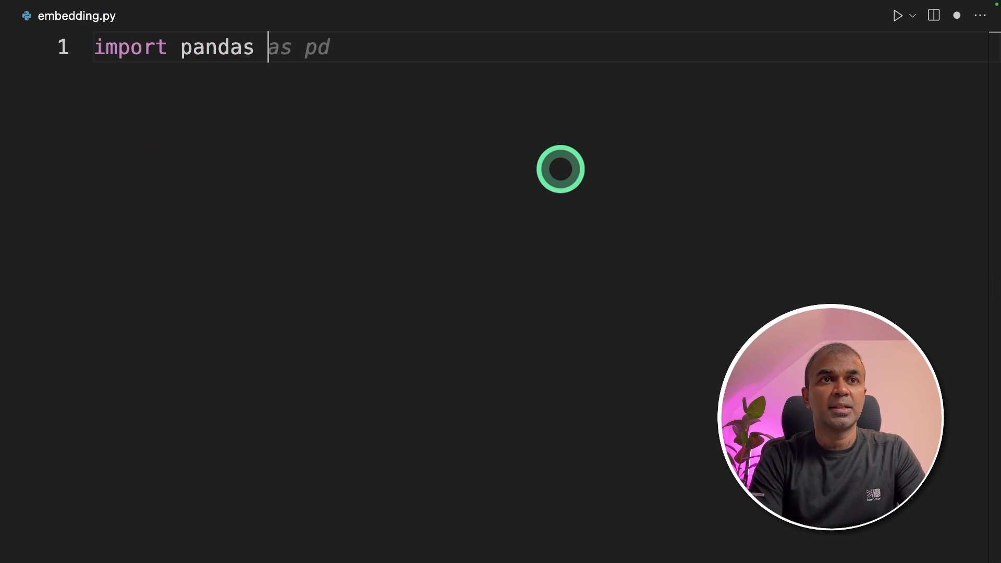
text(import numpy as np)
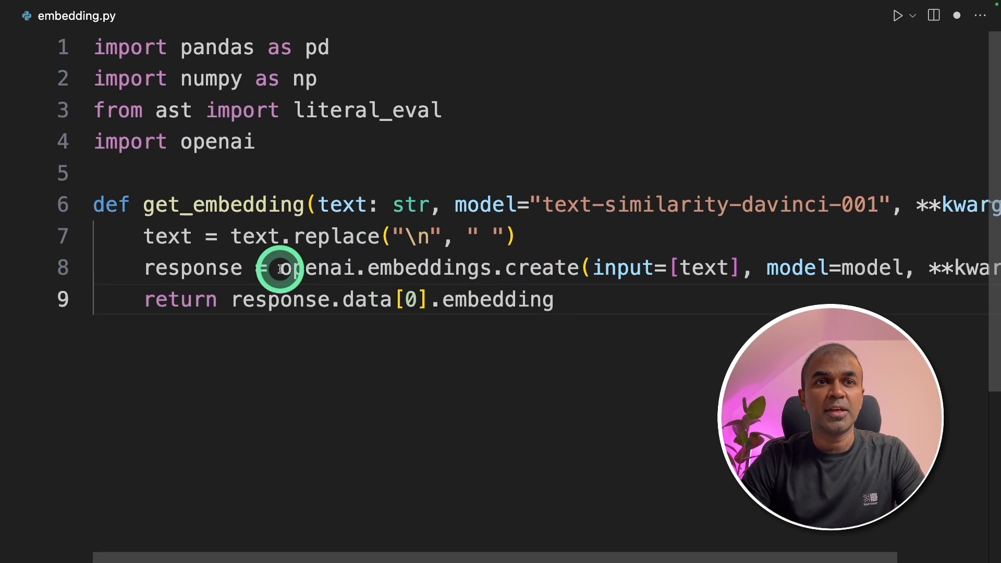
text(def cosine_similarity(a, b):)
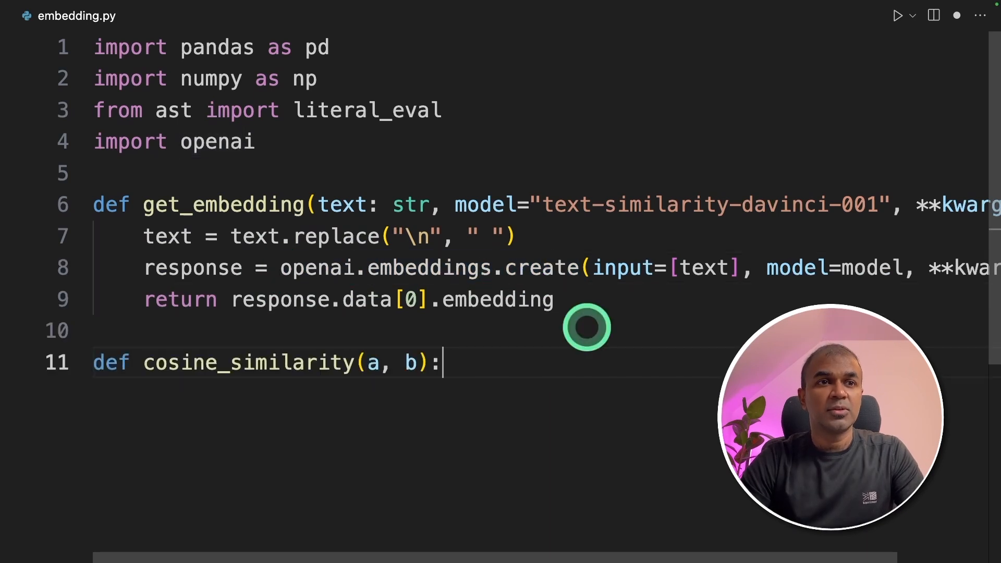
text(return np.dot(a, b) / (np.linalg.norm(a) * np.linalg.norm(b)
text(# Load the dataset and convert embeddings)
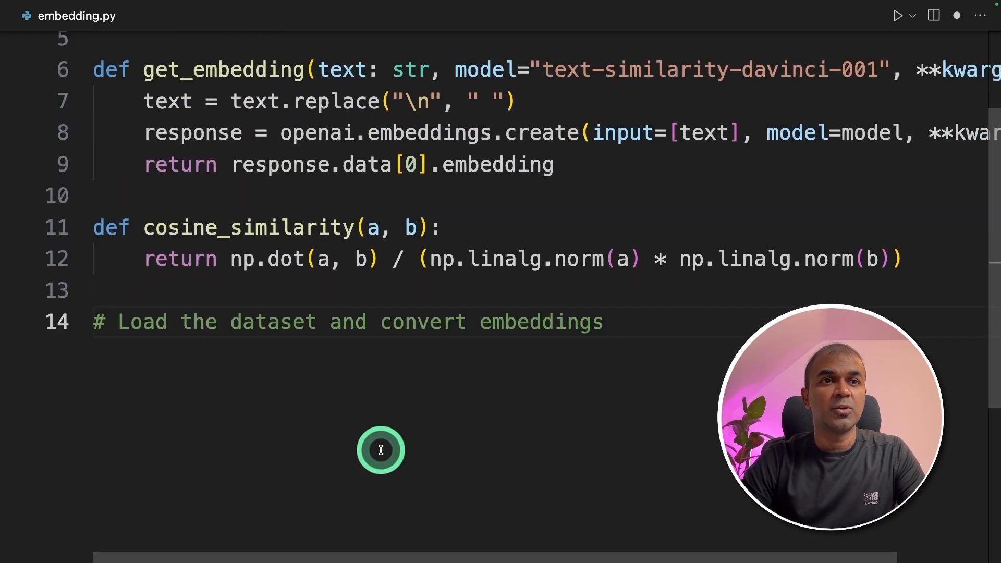
Step: Set datafile_path to "fine_food_reviews_with_embeddings_1k.csv" and read it into df with pd.read_csv
text(datafile_path = "fine_food_reviews_with_embeddings_1k.csv")
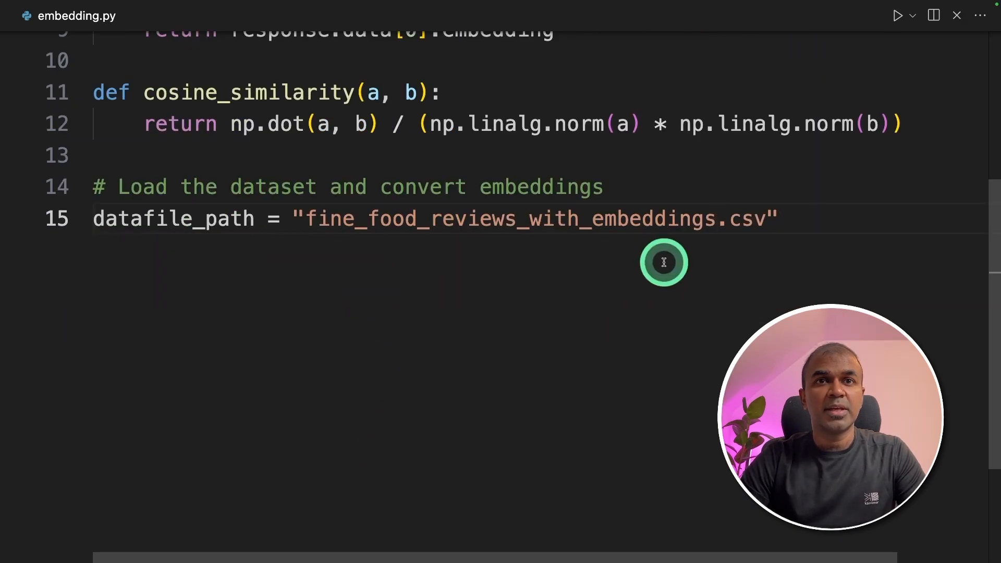
text(df = pd.read_csv(datafile_path))
text(# Function to search through the reviews)
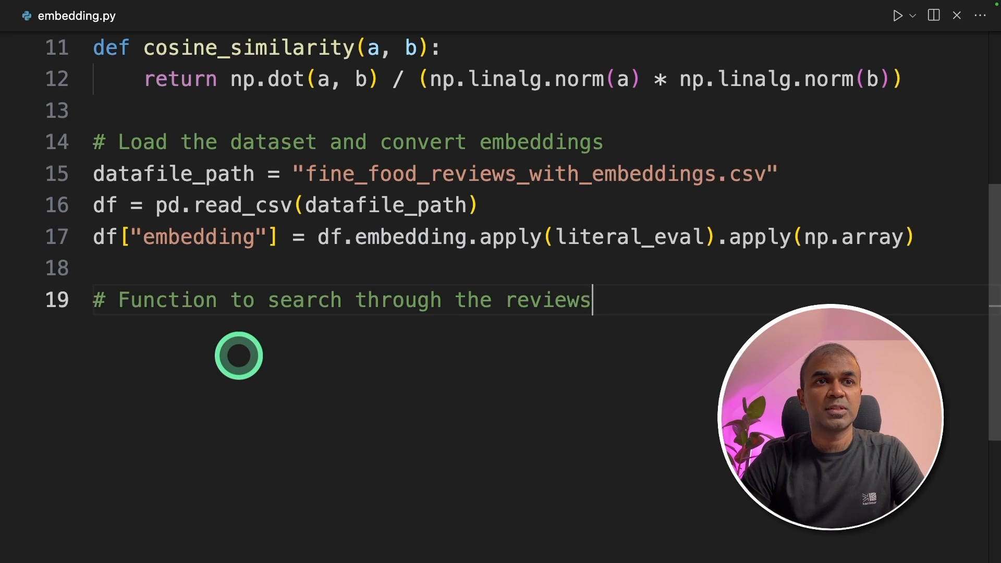
scroll(down, 3)
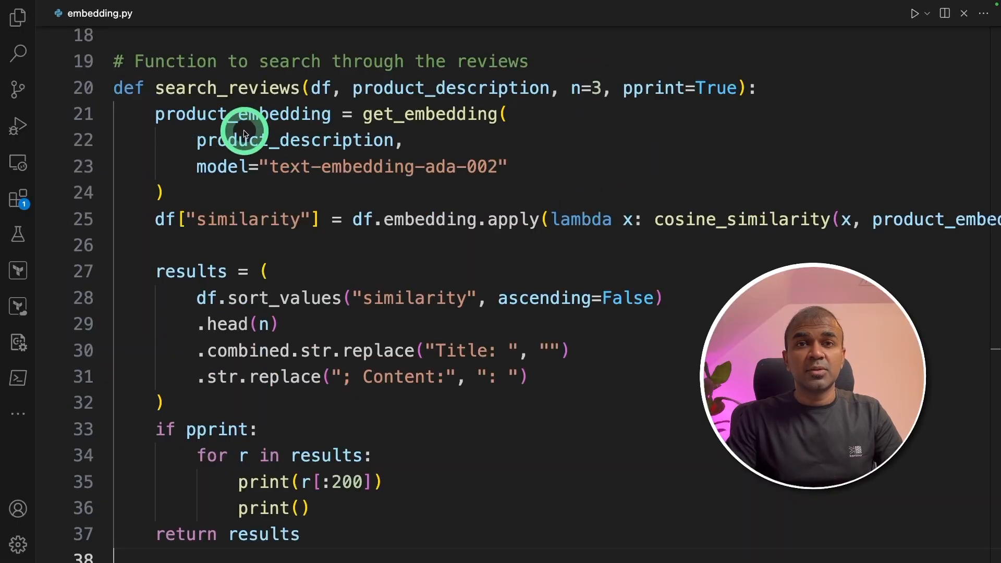
mouse_move(229, 124)
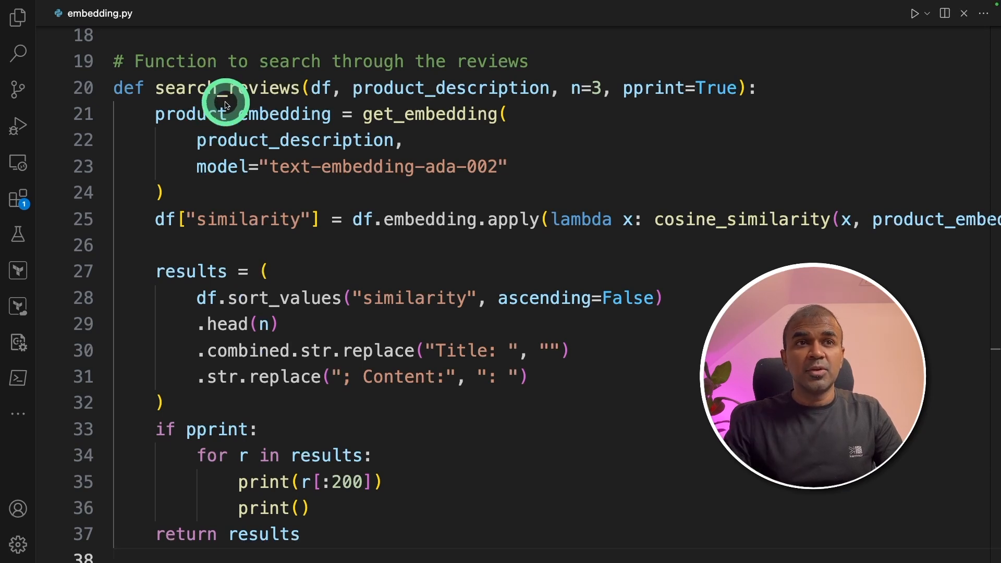
mouse_move(442, 113)
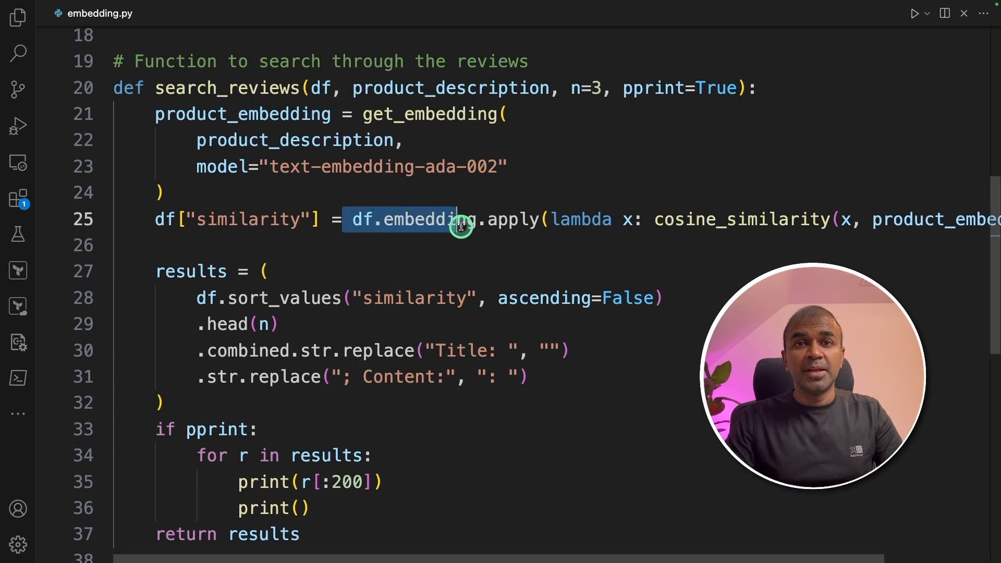
Step: Highlight the cosine_similarity call inside search_reviews while explaining the ranking code
double_click(740, 220)
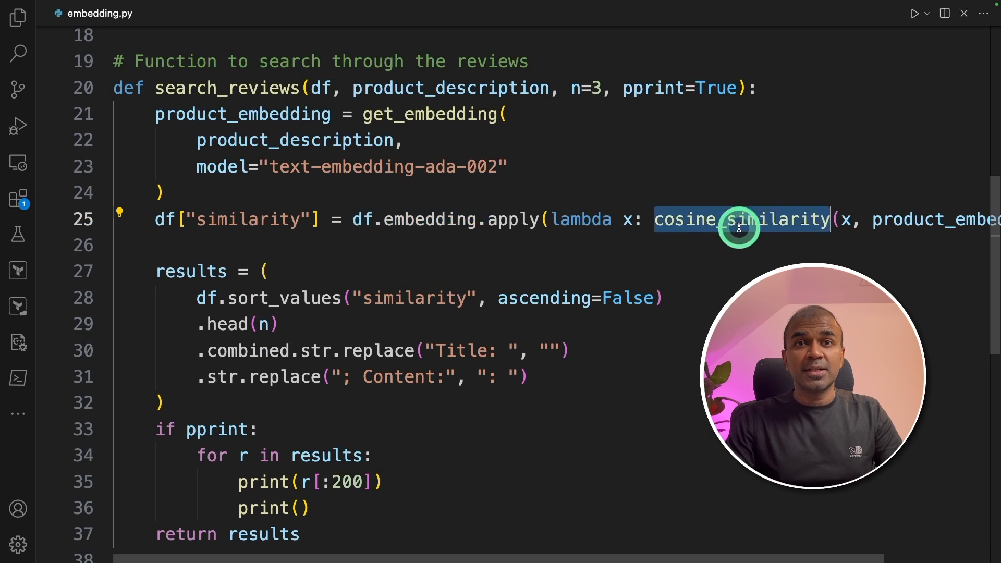
mouse_move(291, 351)
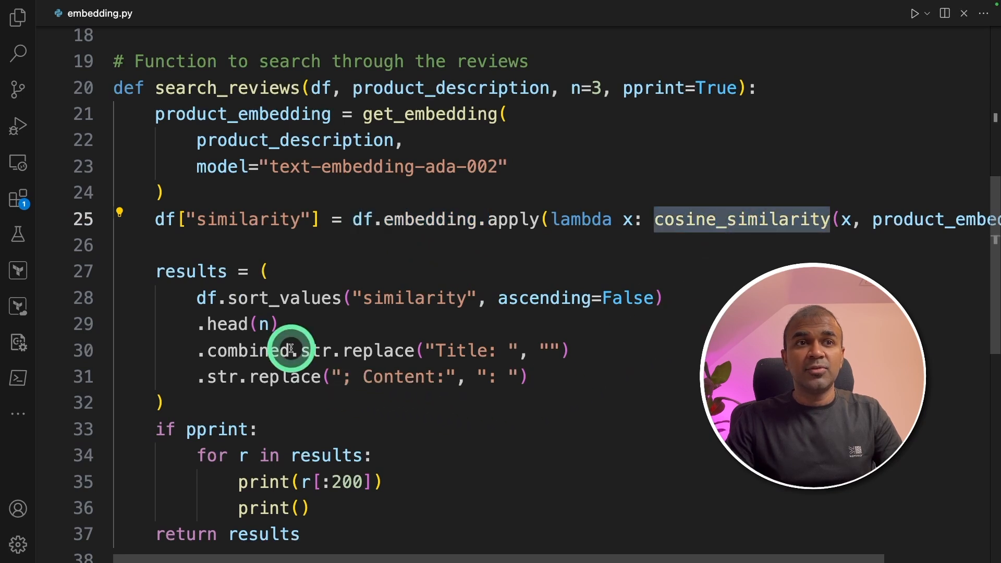
click(391, 456)
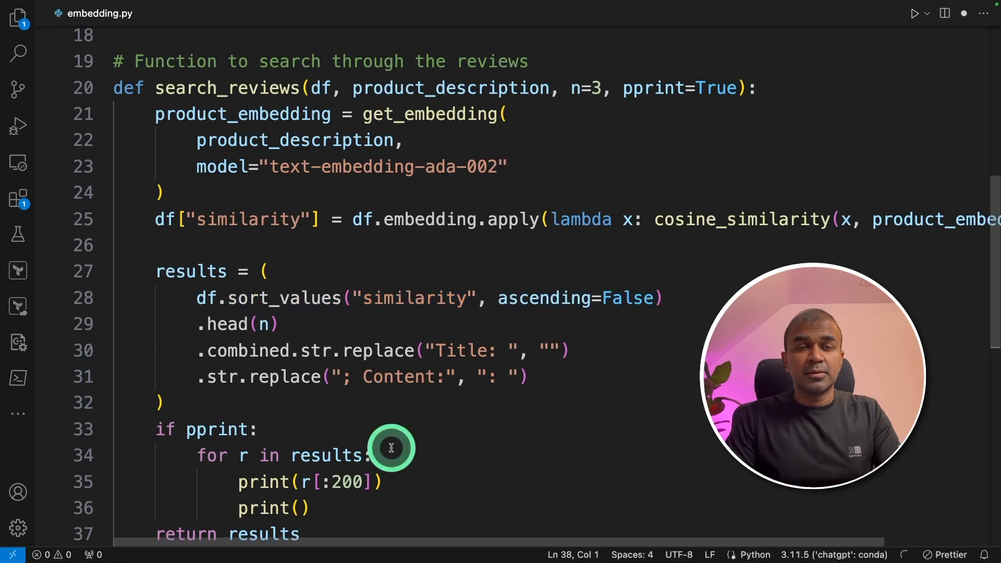
scroll(down, 3)
text(results = search_reviews(df, "tomato", n=1)
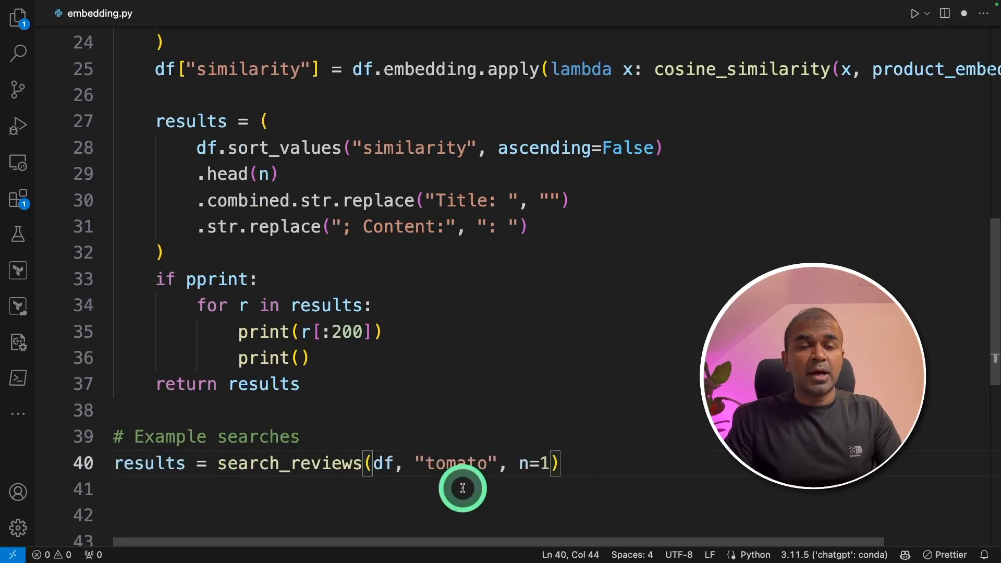
Step: Finish the example call as results = search_reviews(df, "tomato", n=2)
text(2)
text(pyt)
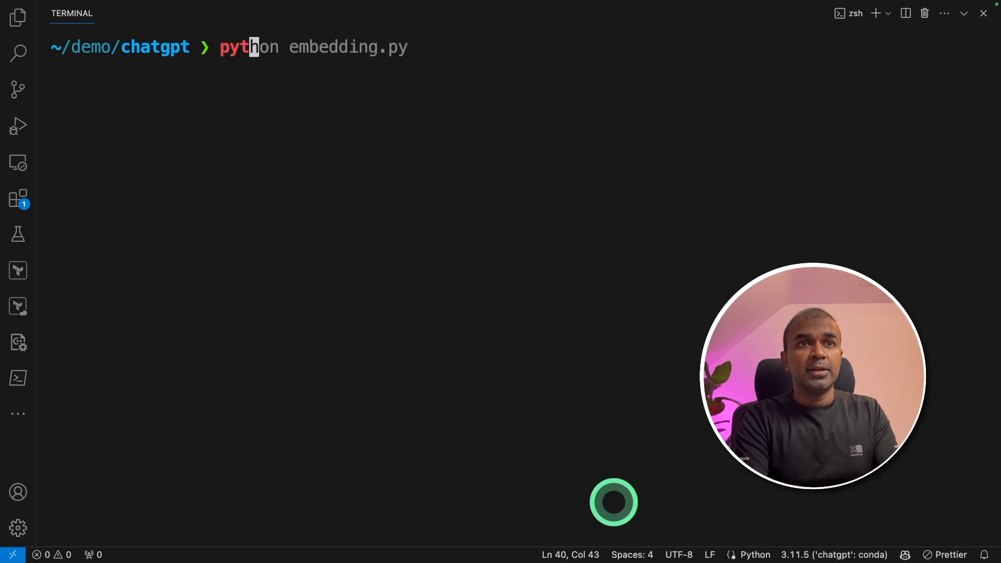
Step: Run python embedding.py so the terminal prints the two tomato-related reviews
key(Return)
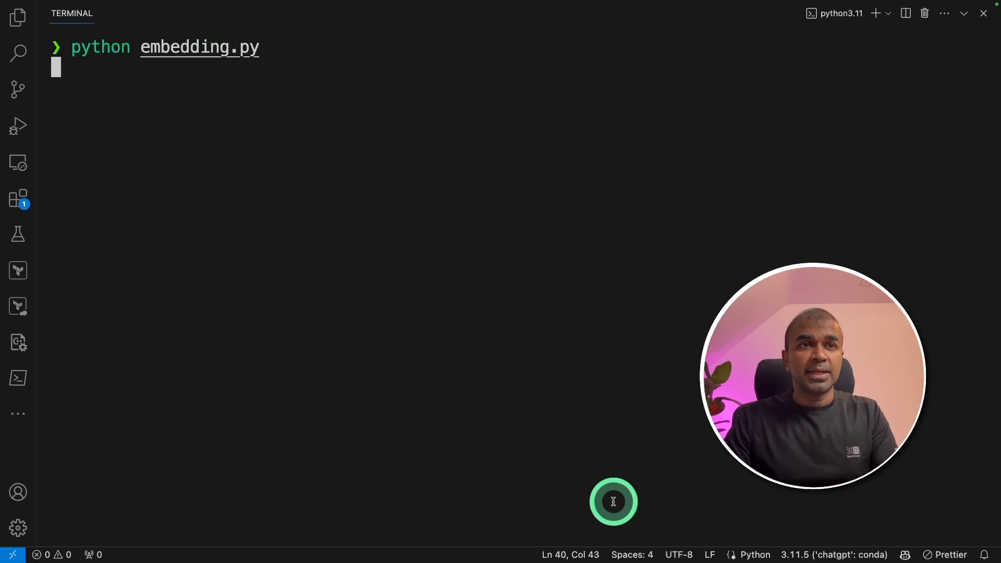
key(Return)
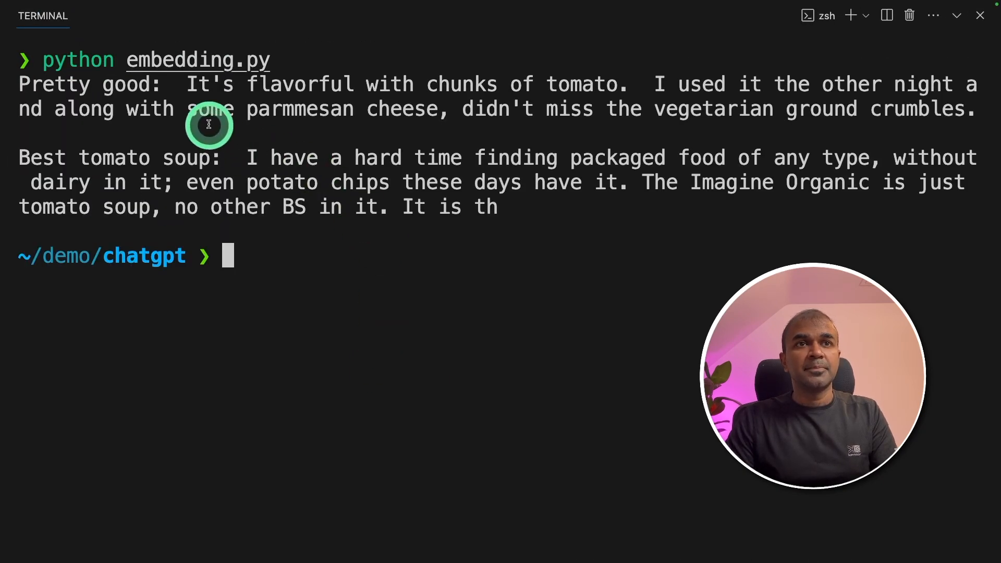
mouse_move(567, 109)
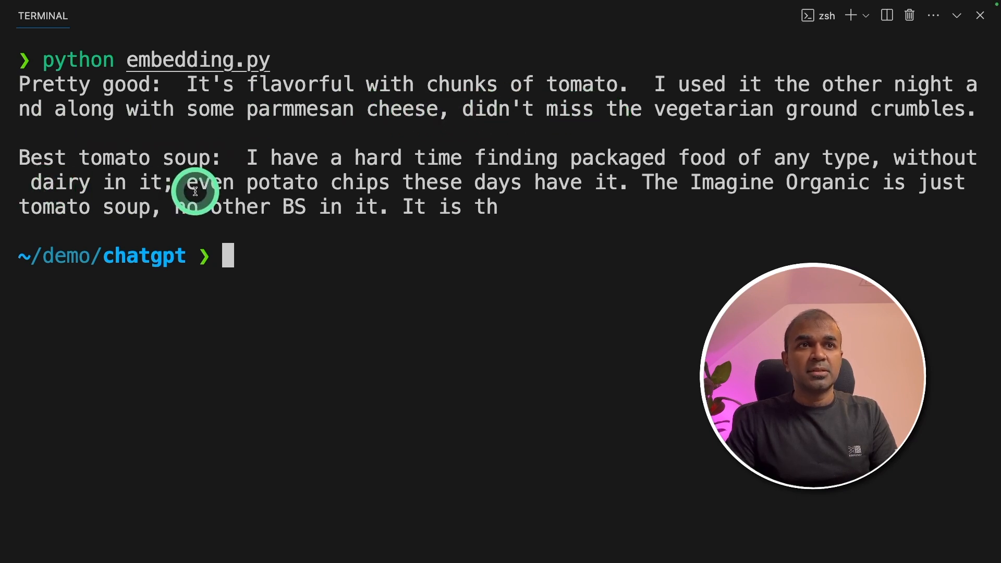
mouse_move(335, 247)
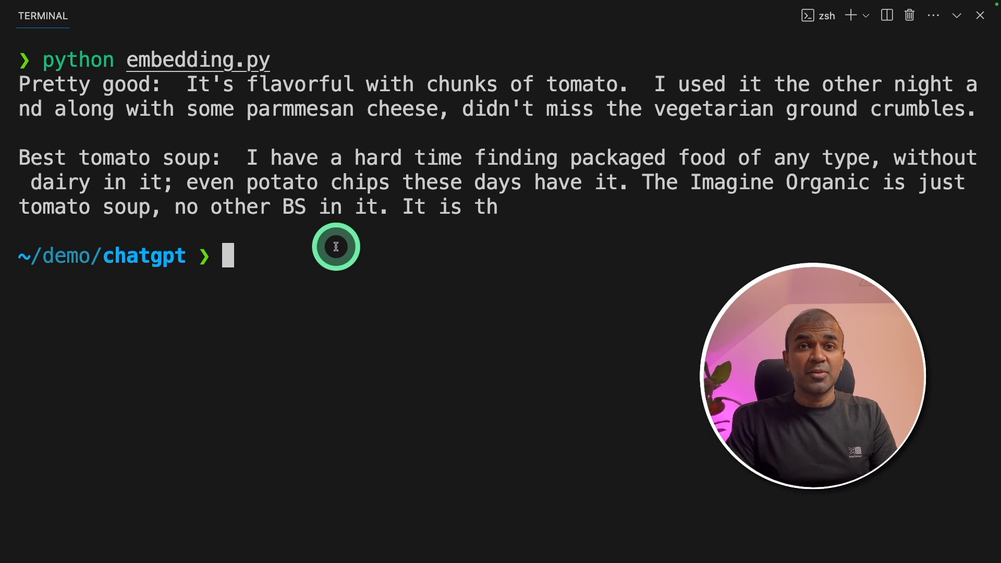